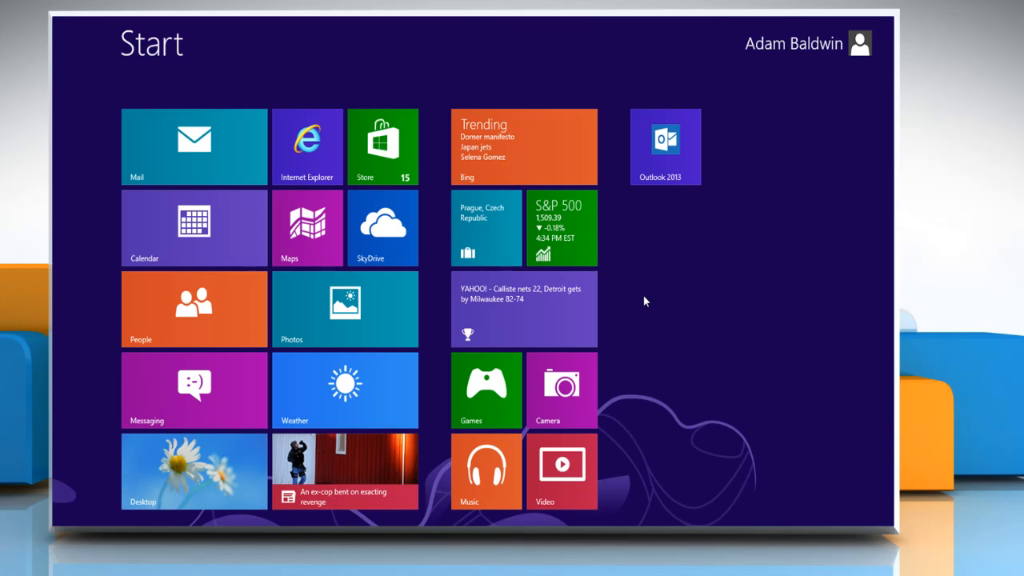
mouse_move(647, 243)
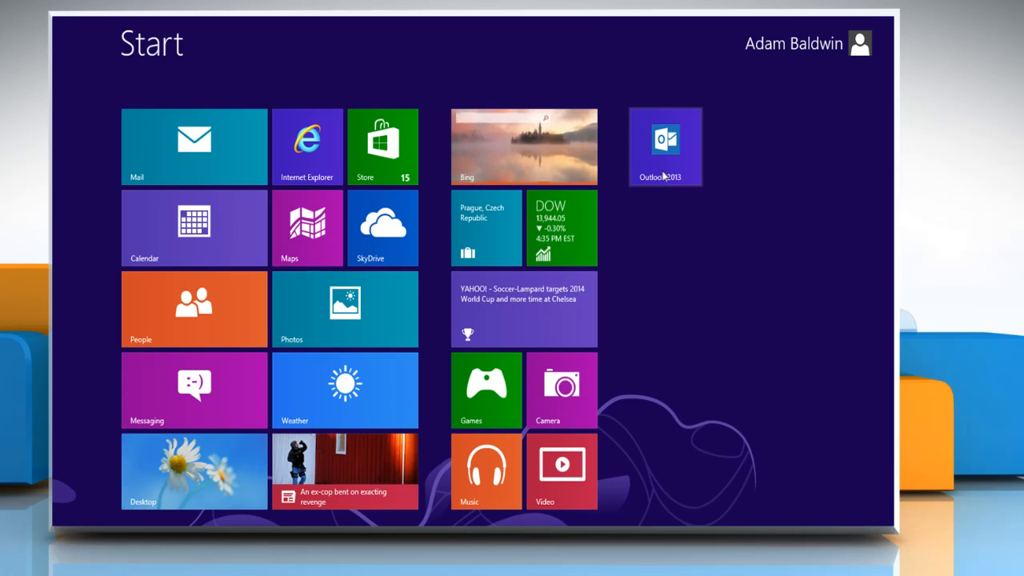
- Launch Outlook 2013 from the Start screen tile so its first-run welcome appears
left_click(665, 147)
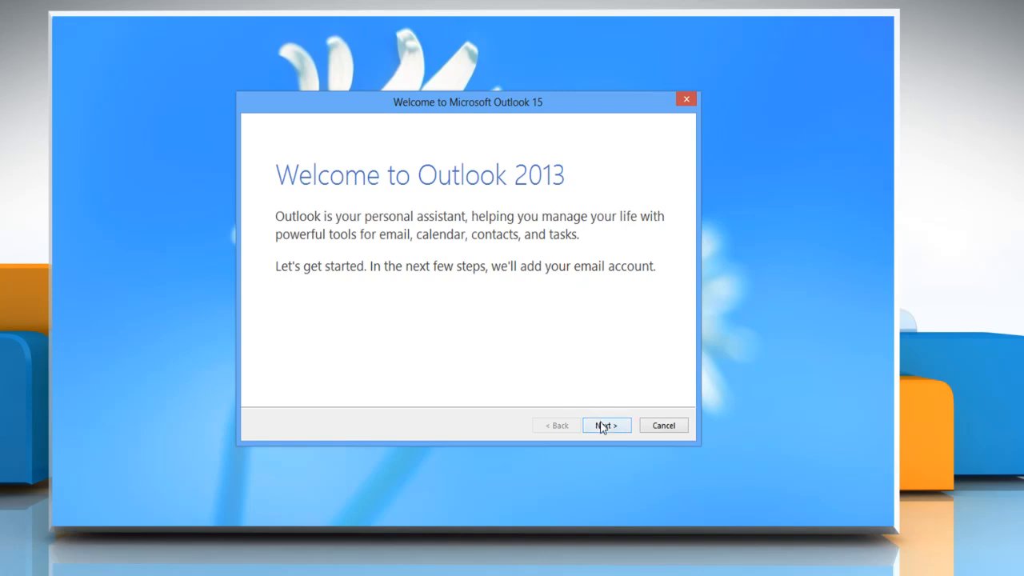
- Agree to connect an email account and reach the auto-setup form for name, address and password
left_click(605, 425)
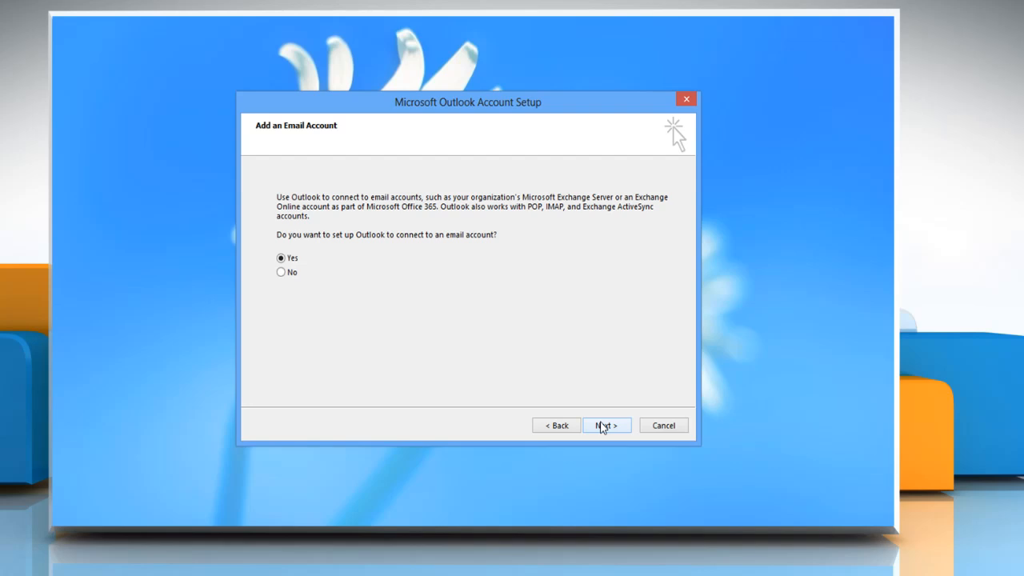
mouse_move(307, 277)
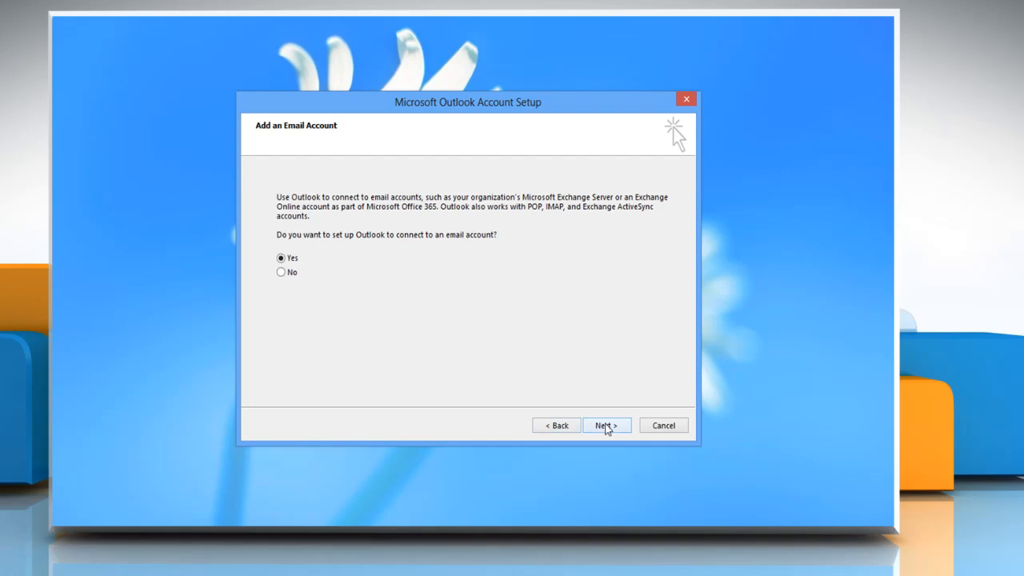
left_click(605, 425)
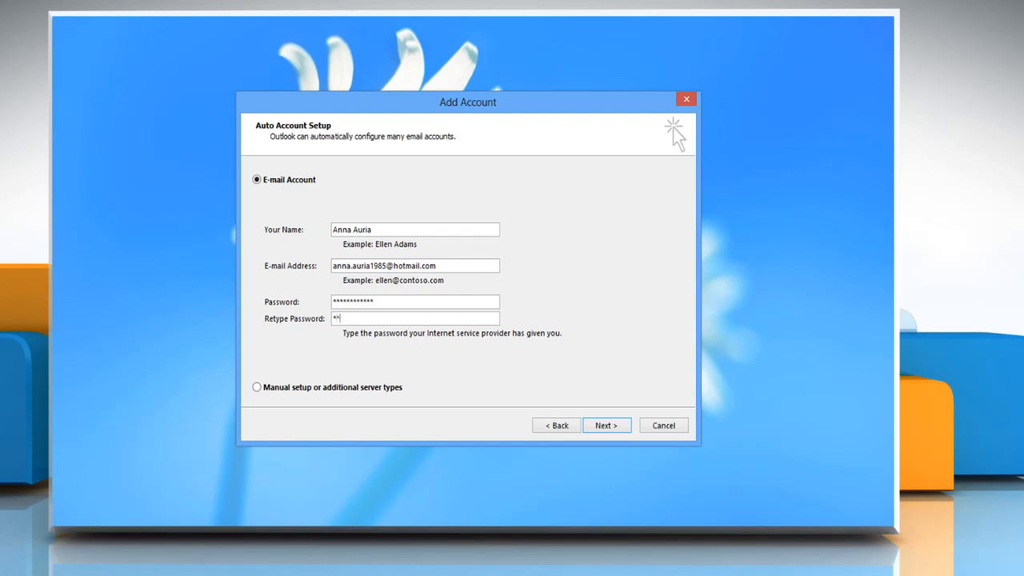
- Retype the password, accept the login.live.com certificate warning and finish the Hotmail account setup
type("***********")
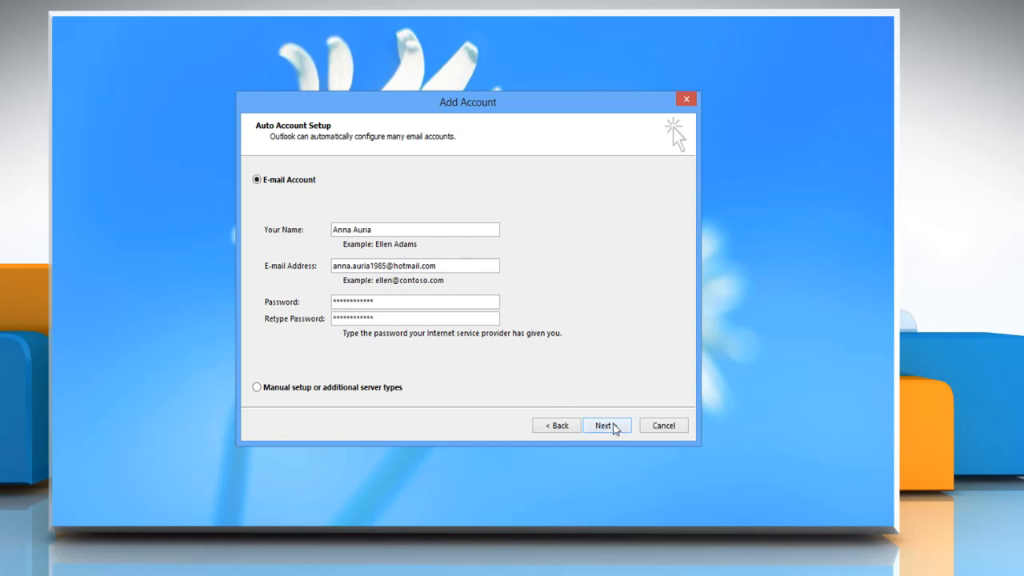
left_click(604, 425)
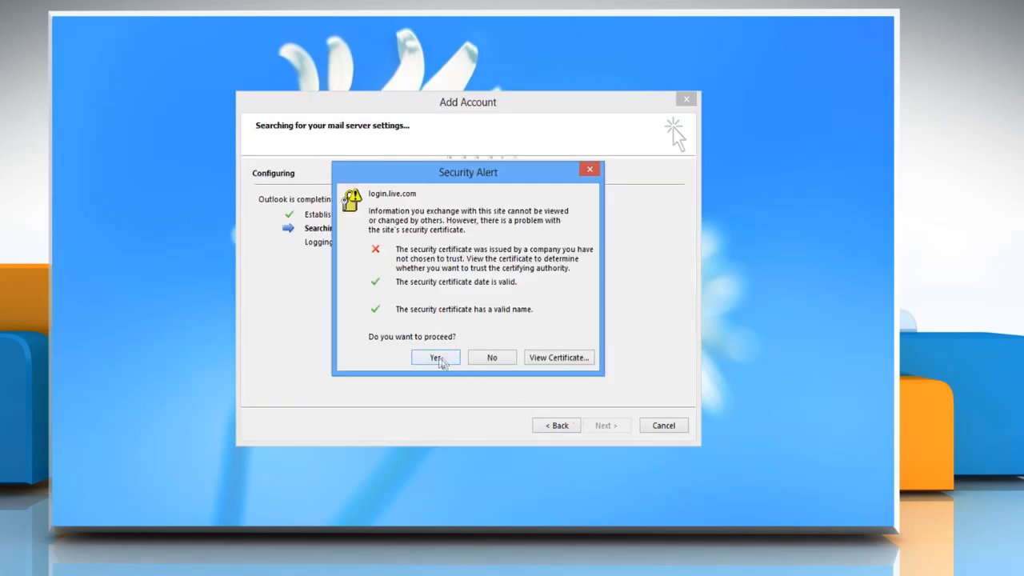
left_click(435, 357)
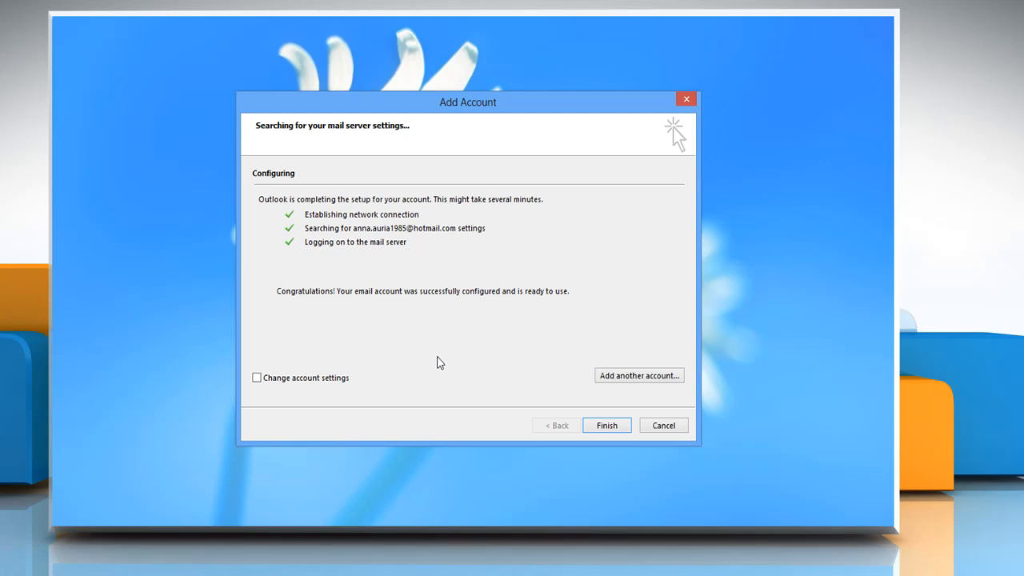
mouse_move(434, 354)
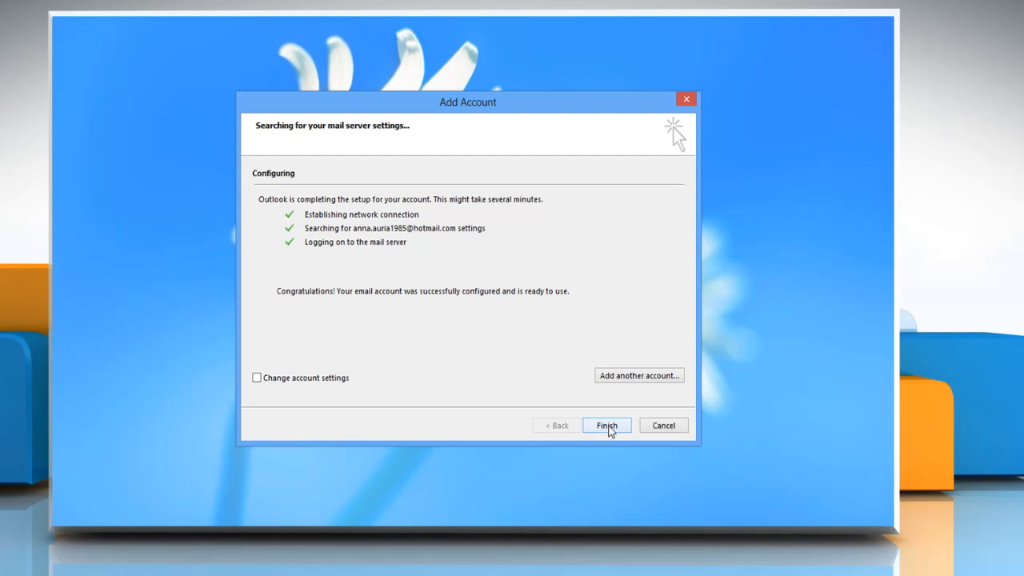
left_click(606, 426)
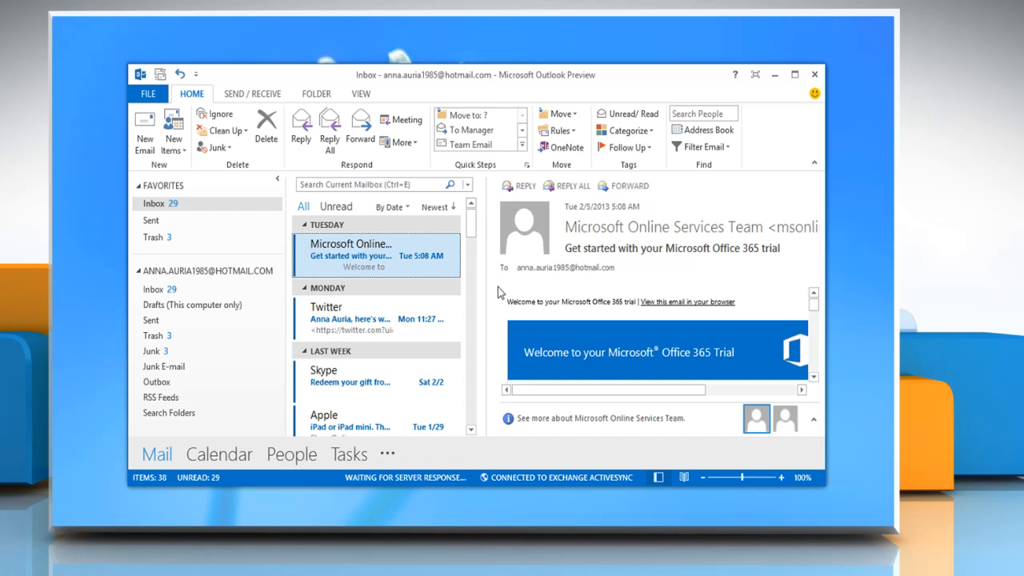
mouse_move(703, 147)
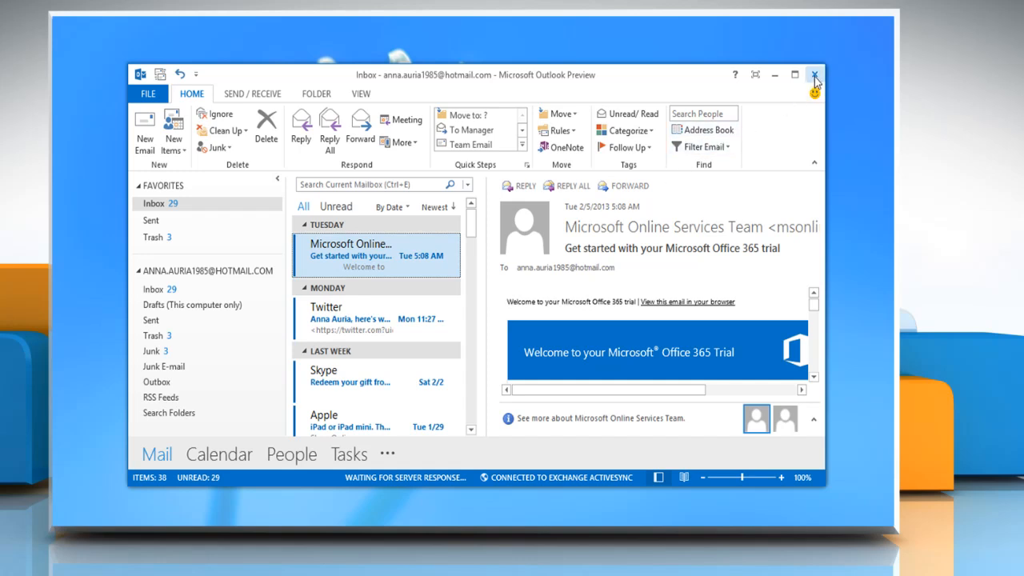
- Close Outlook, returning to the Windows 8 Start screen
left_click(816, 75)
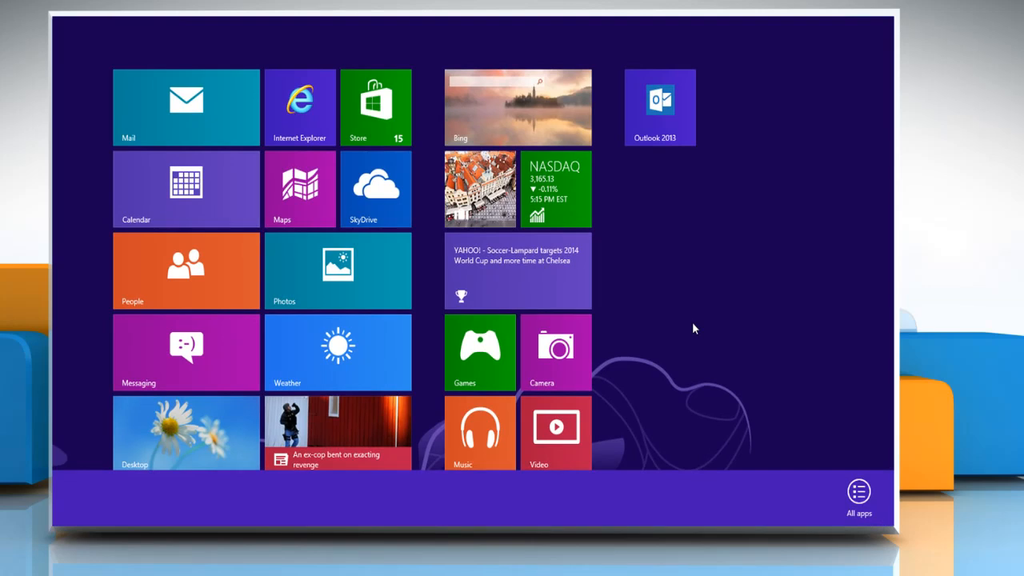
- Show all installed apps and open Control Panel under Windows System
left_click(857, 491)
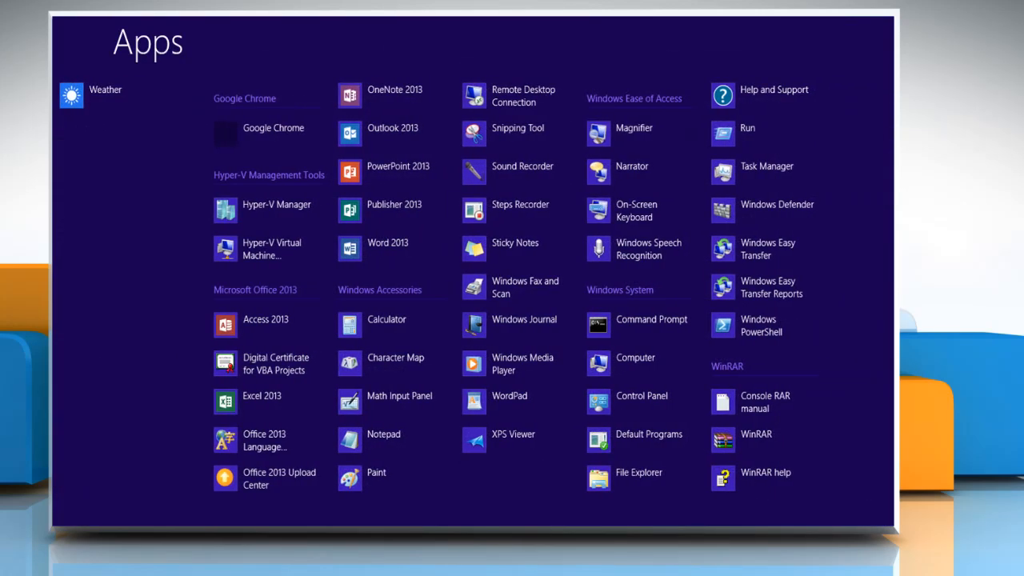
mouse_move(640, 400)
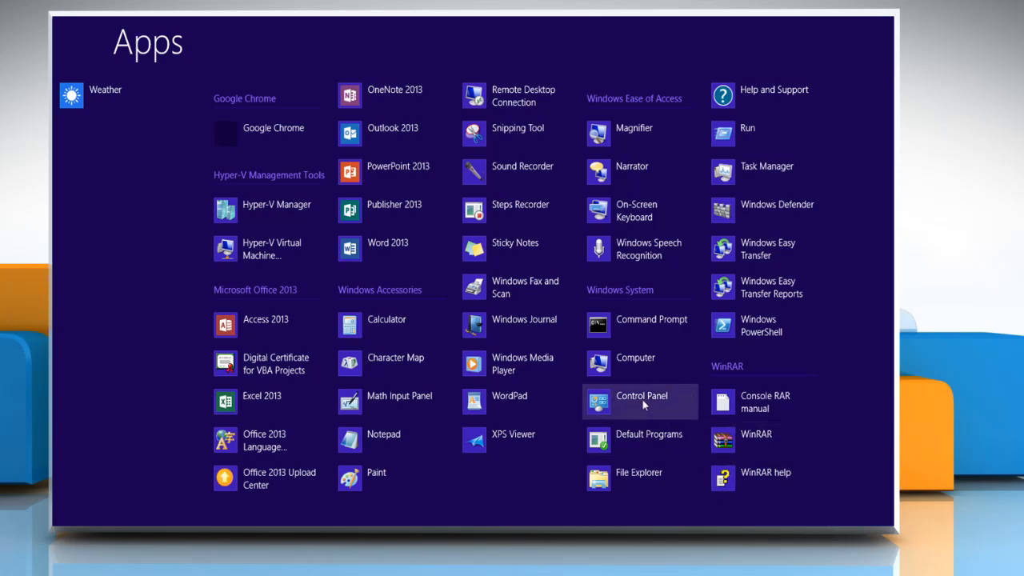
left_click(640, 400)
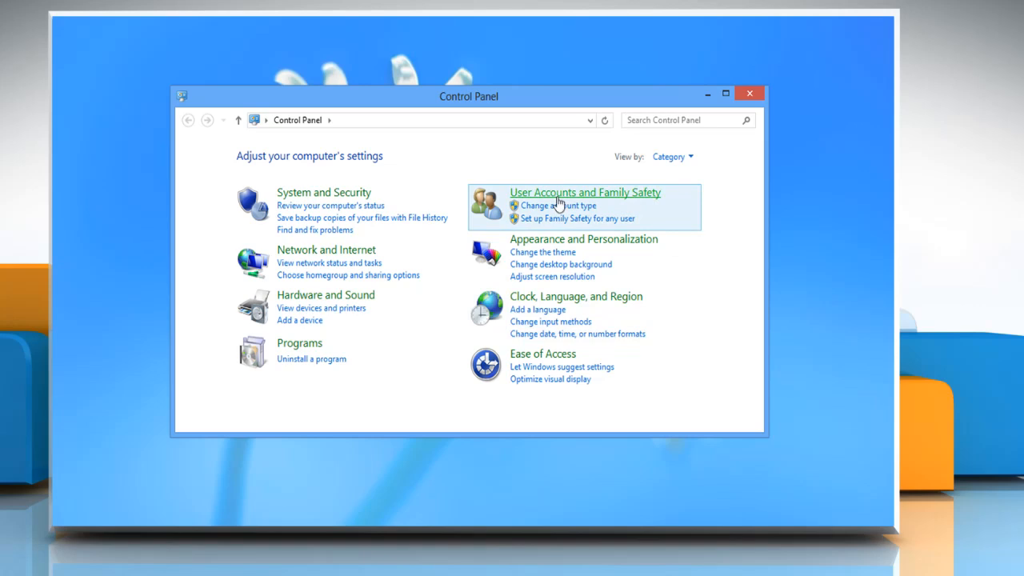
- Reach Mail Setup - Outlook via User Accounts and show the Mail profiles list
left_click(585, 192)
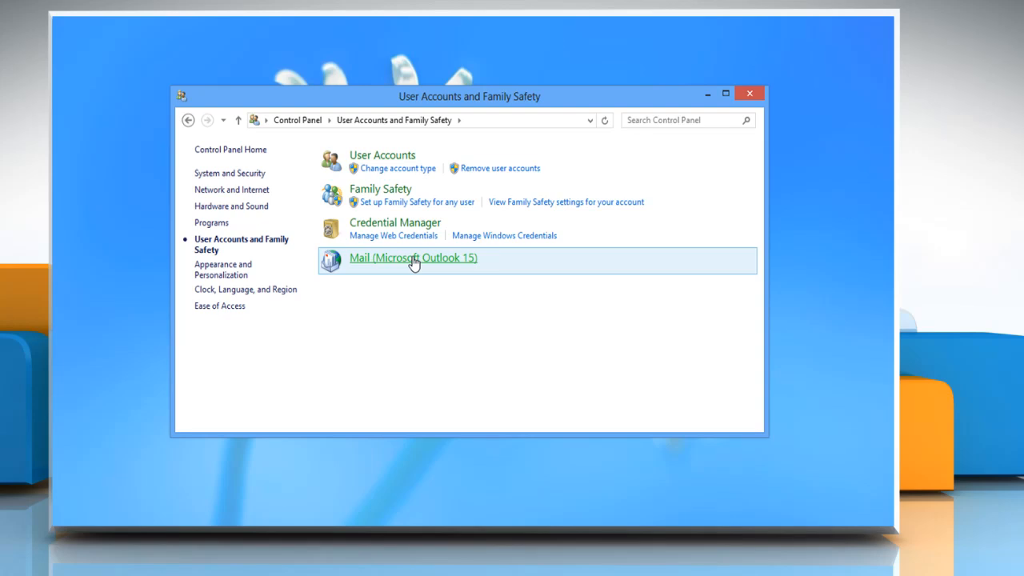
left_click(413, 256)
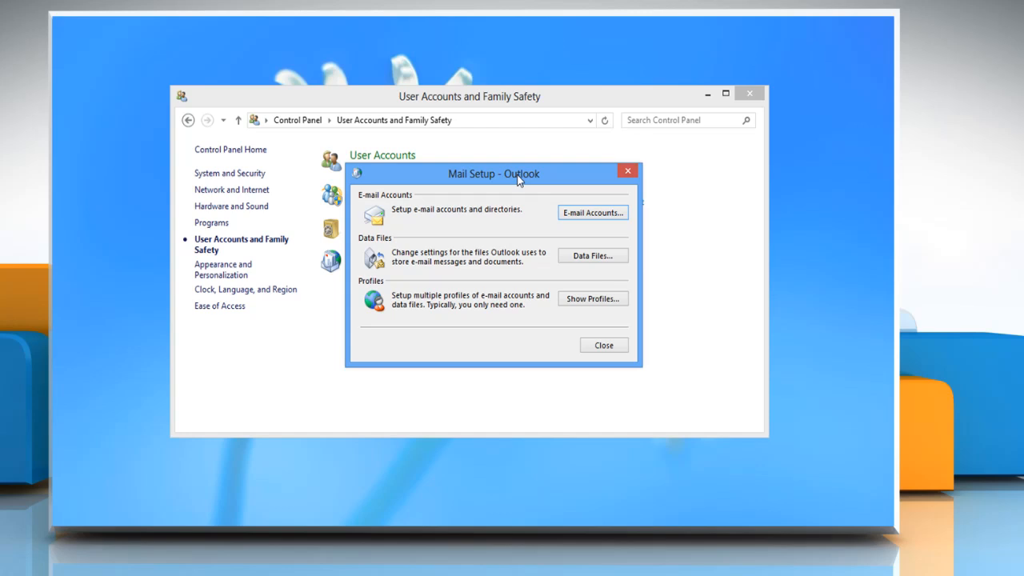
mouse_move(529, 201)
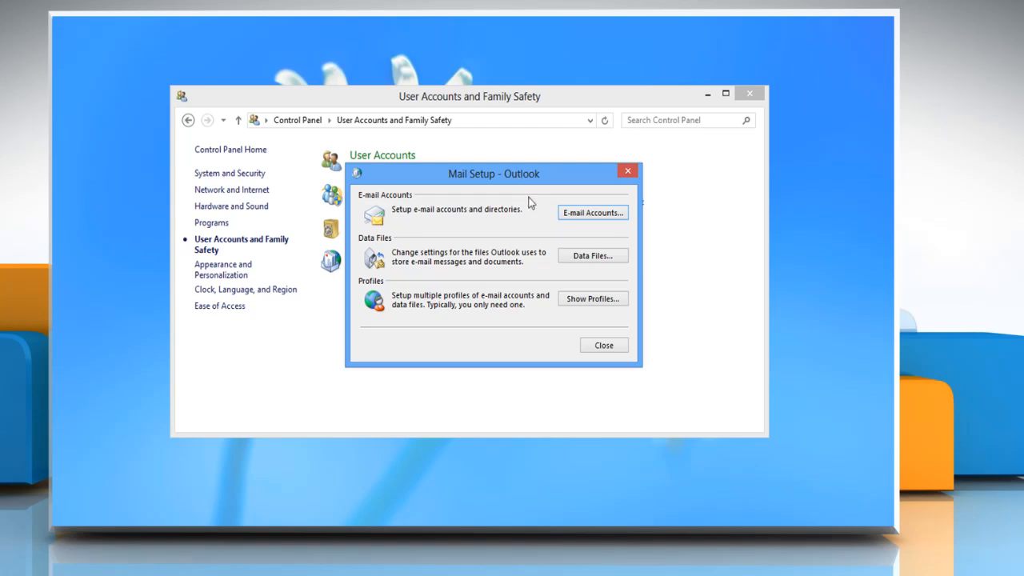
left_click(592, 299)
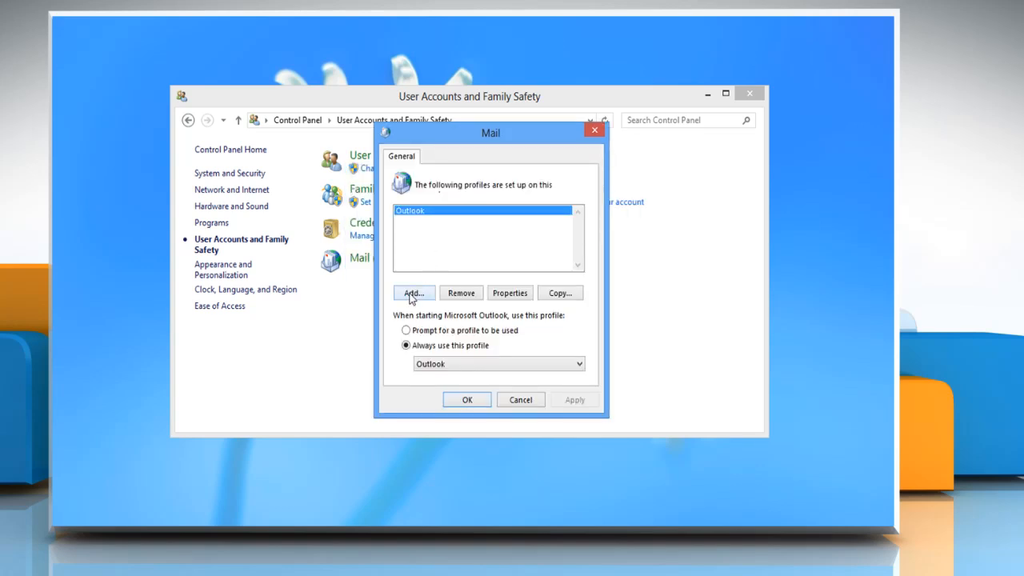
- Create a new mail profile named 'My New Profile' with its account configured automatically
left_click(413, 291)
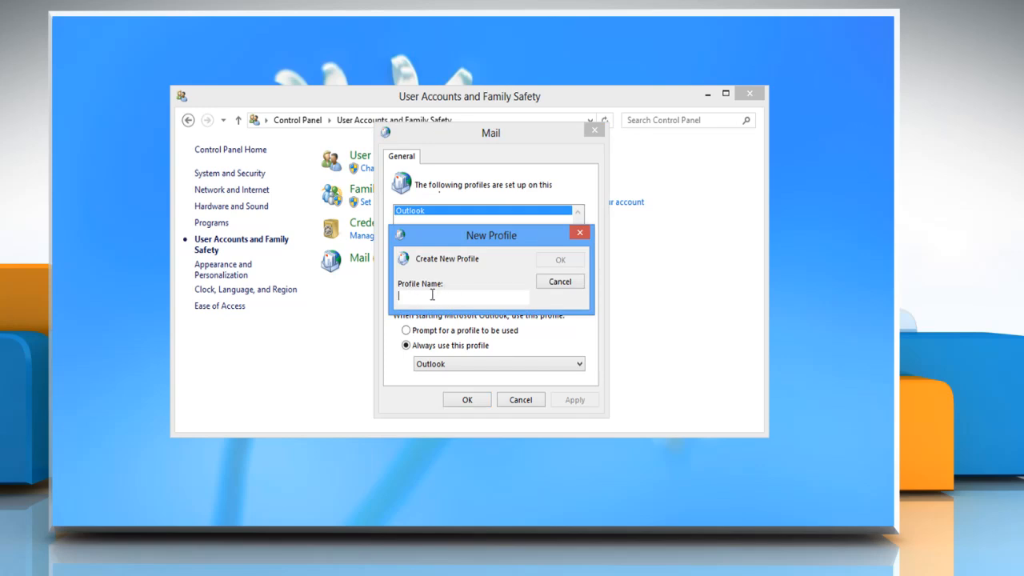
type("My New Profile")
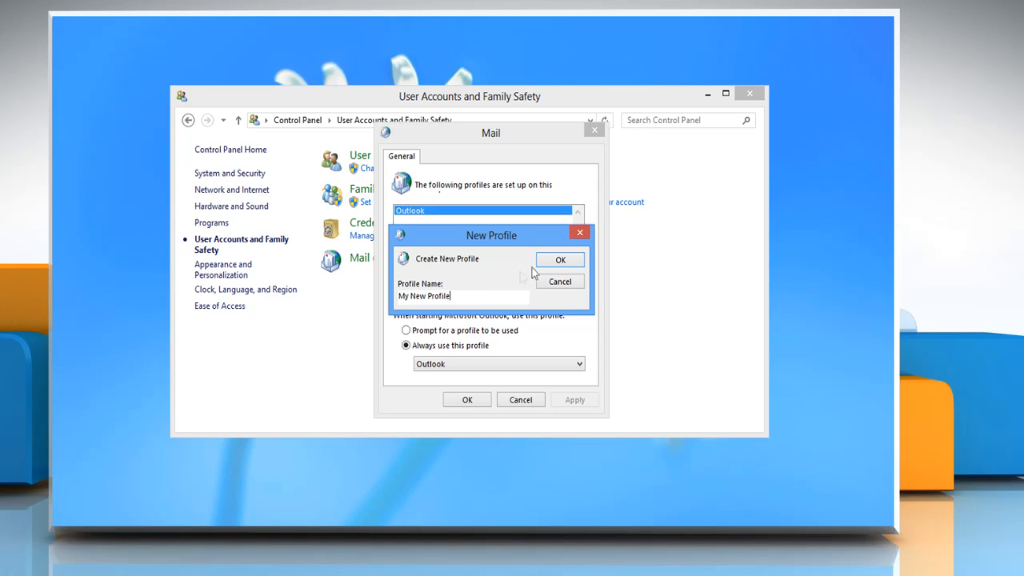
left_click(560, 259)
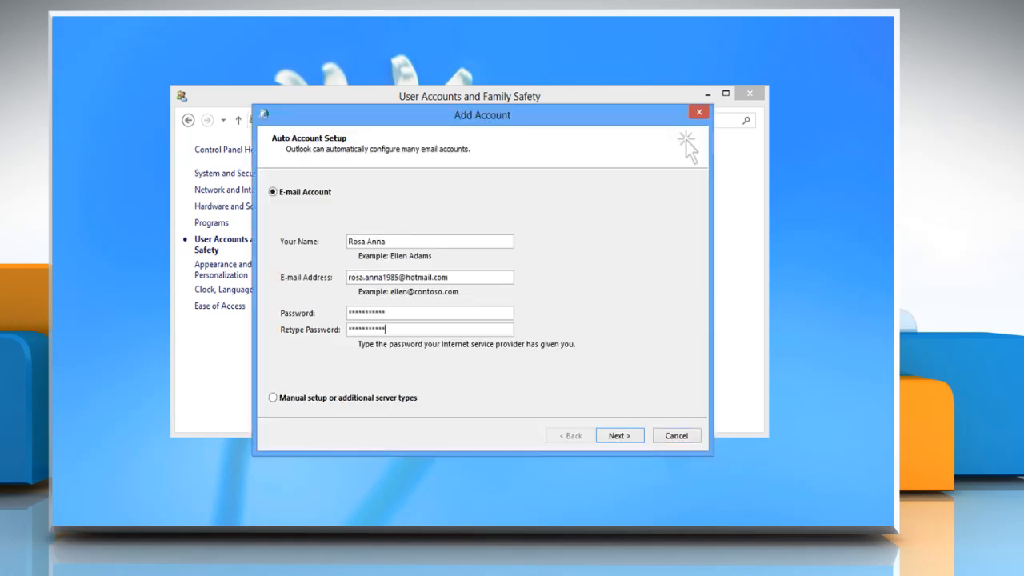
left_click(619, 435)
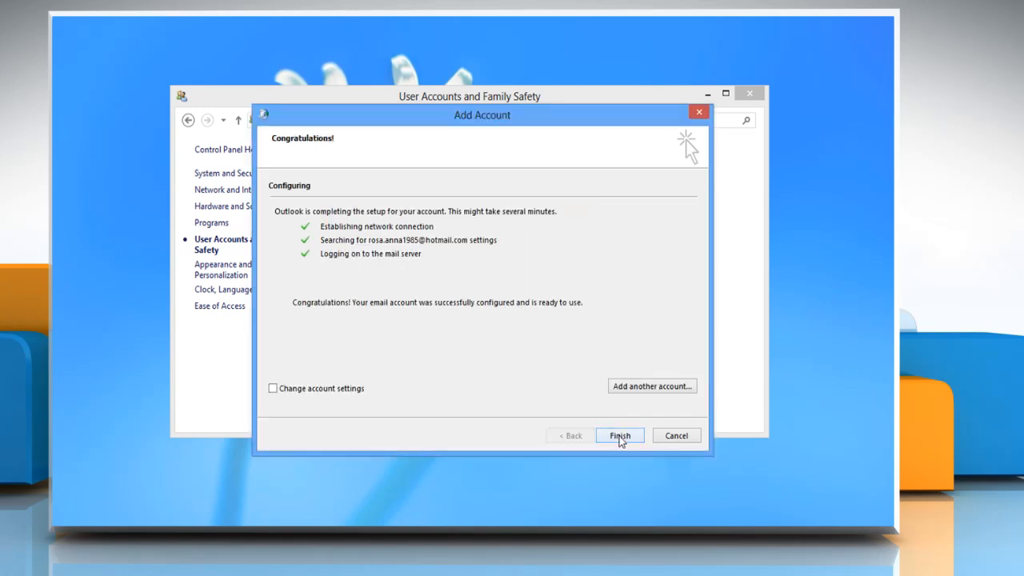
left_click(619, 435)
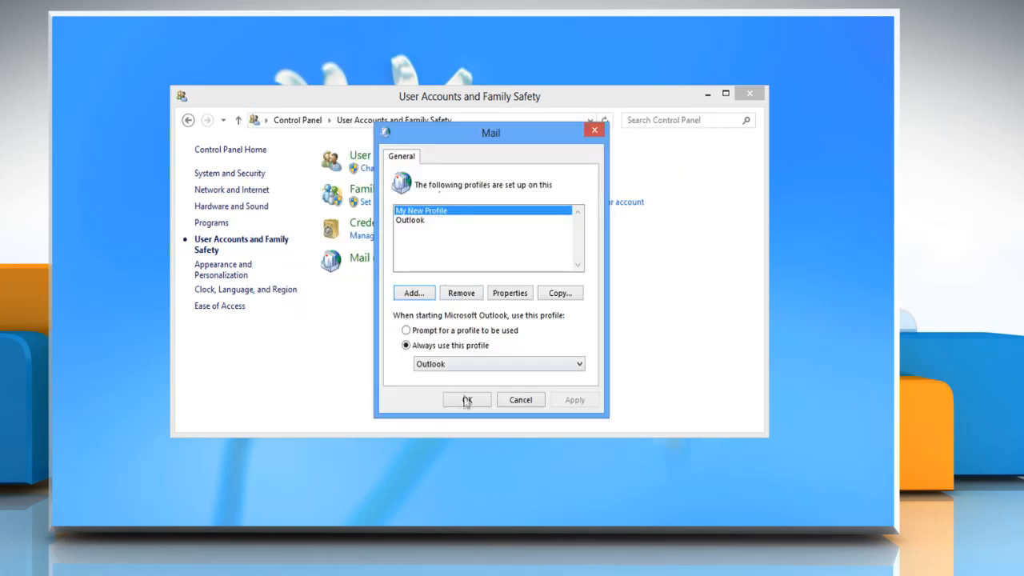
left_click(467, 400)
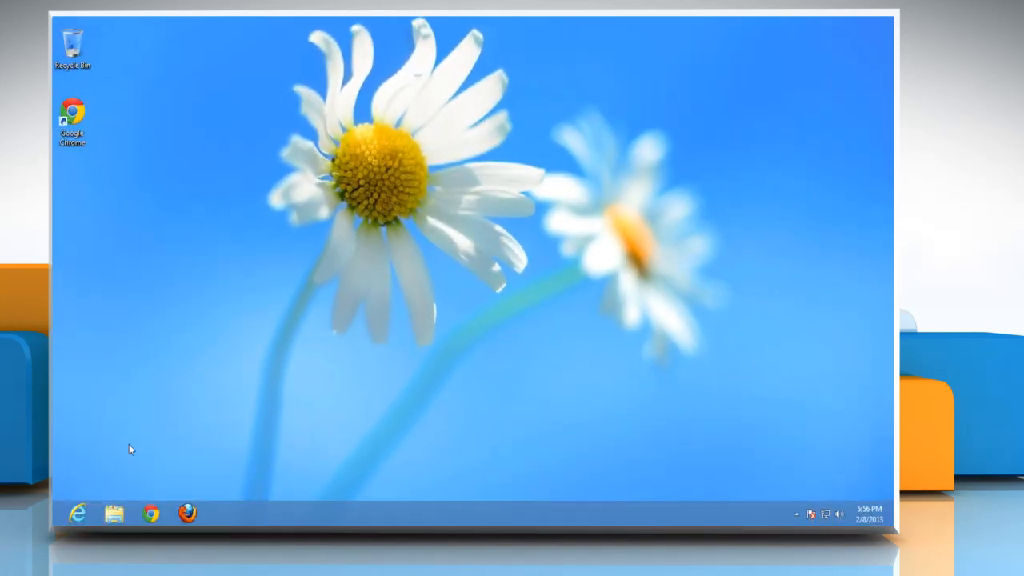
- Return to the Start screen and launch Outlook 2013 again
key("Super")
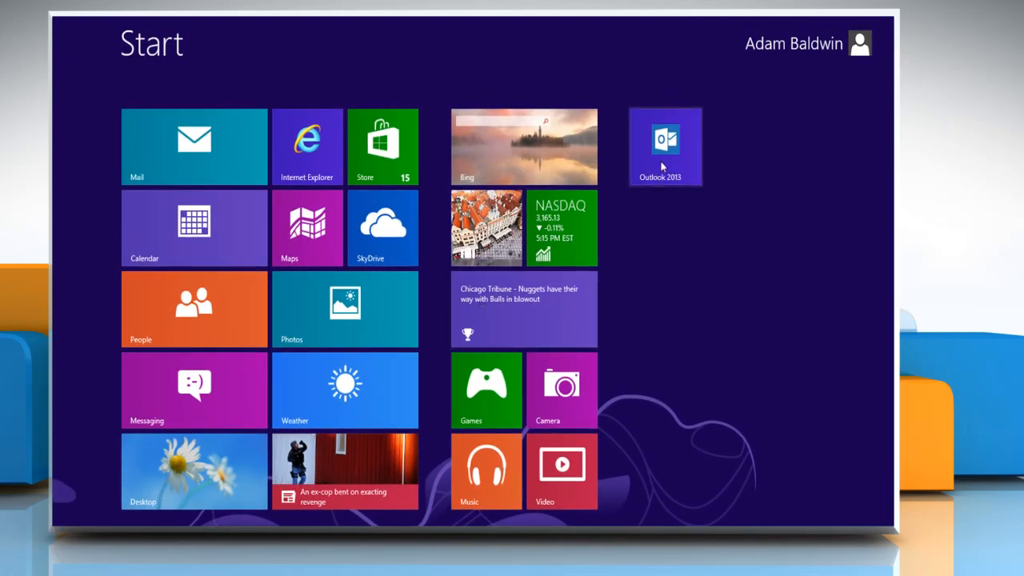
left_click(665, 147)
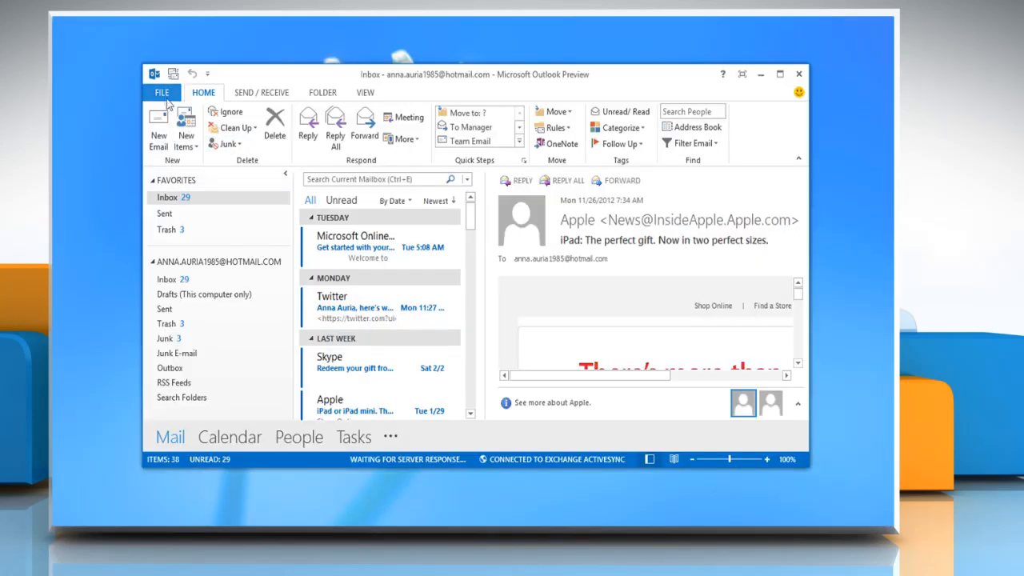
left_click(161, 91)
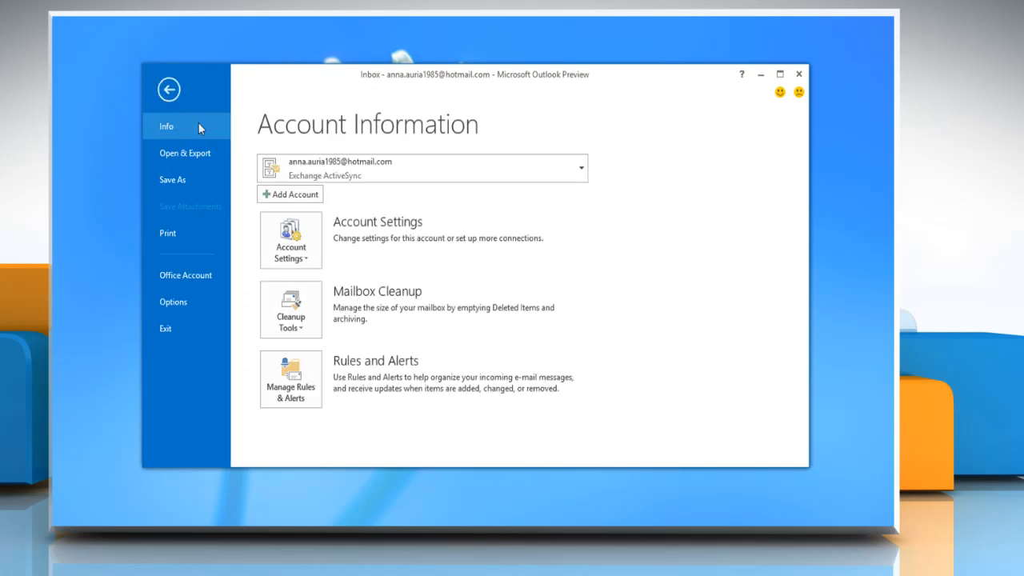
left_click(291, 240)
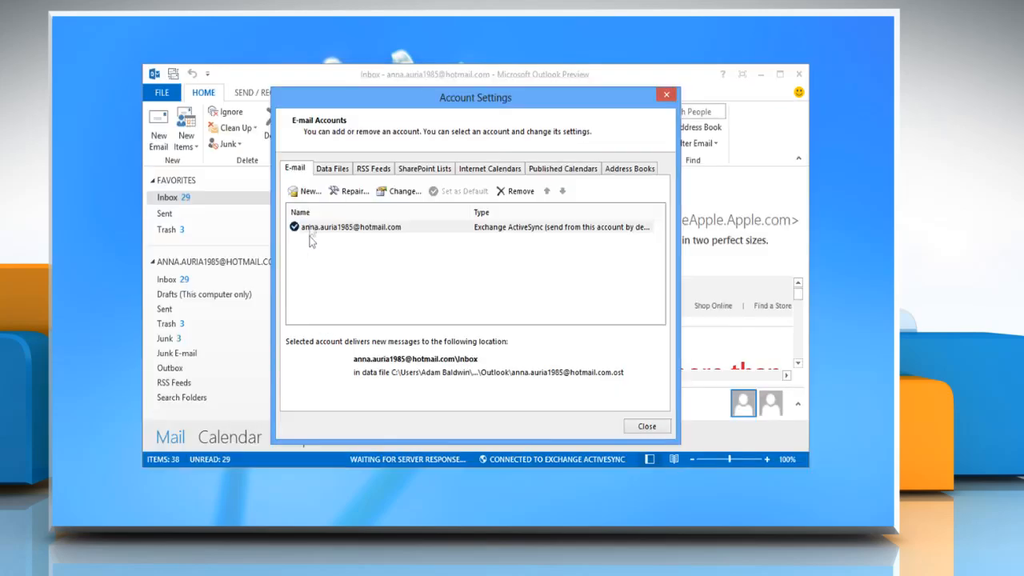
left_click(307, 190)
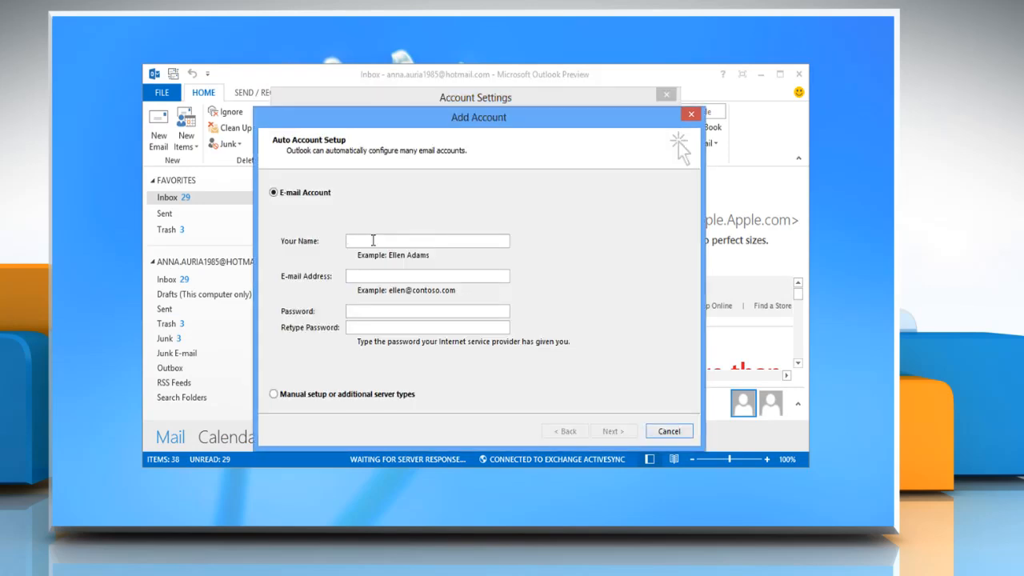
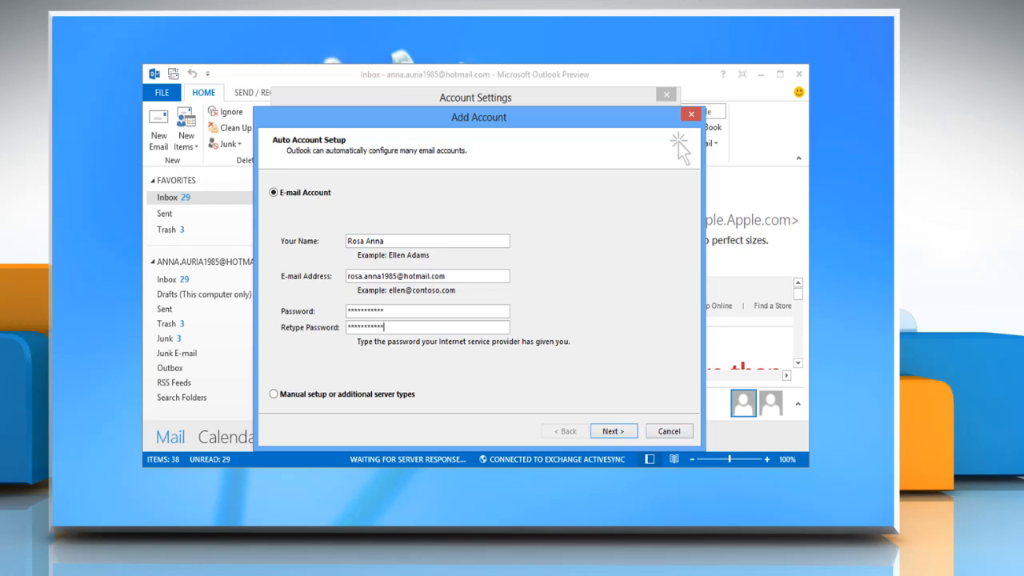
- Auto-configure the account, accepting the certificate warning, and return to the inbox
left_click(613, 432)
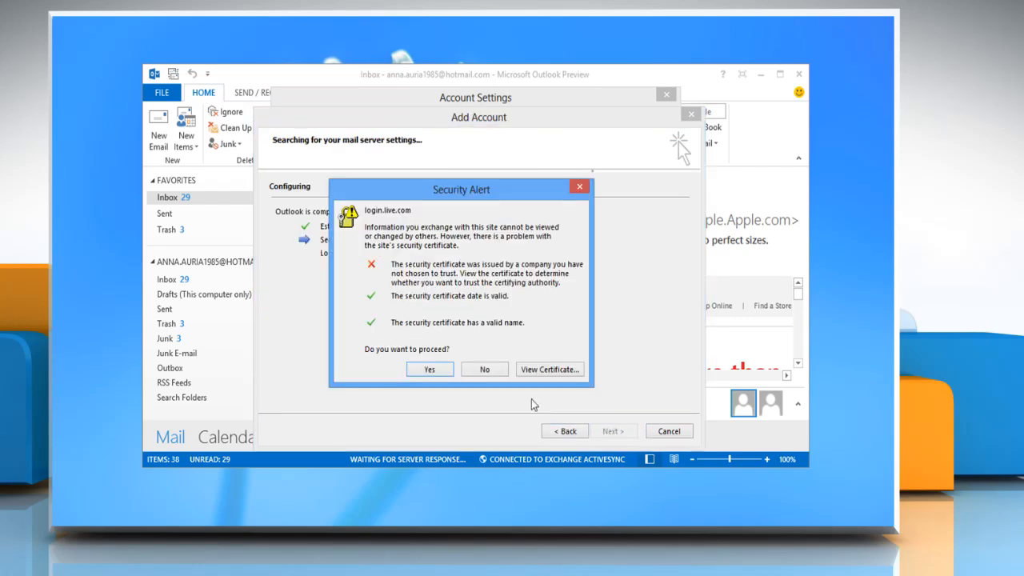
left_click(429, 368)
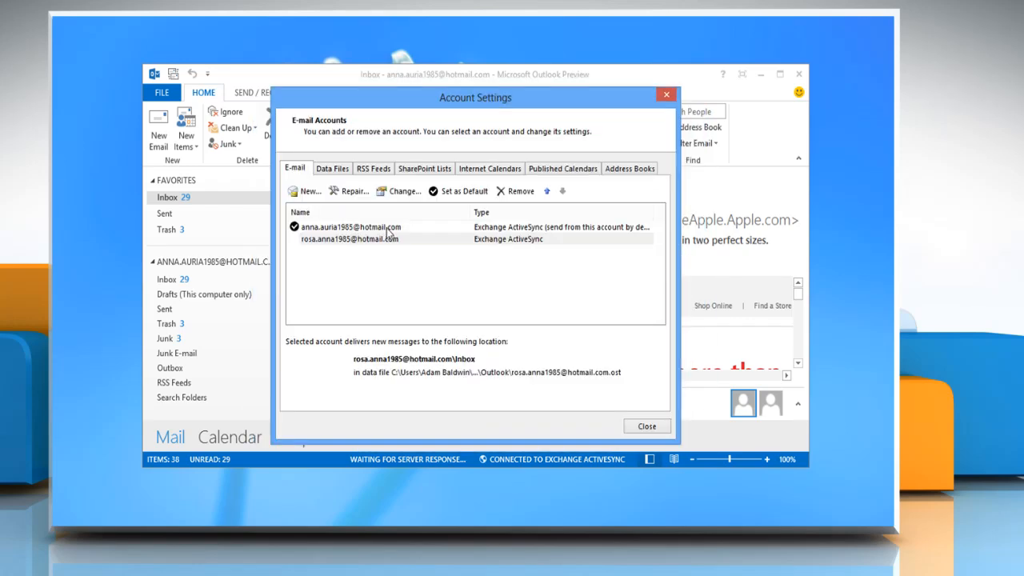
left_click(646, 425)
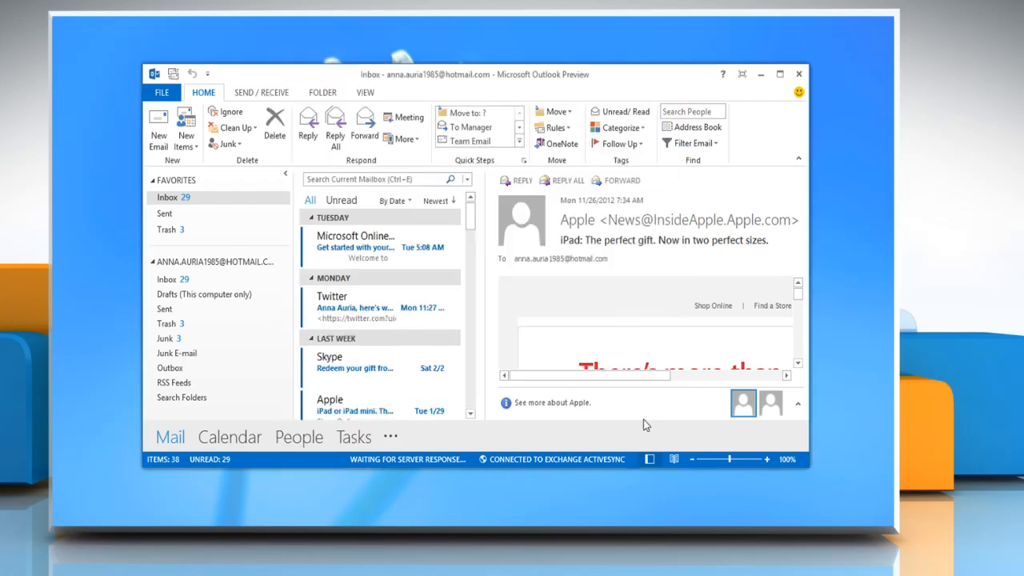